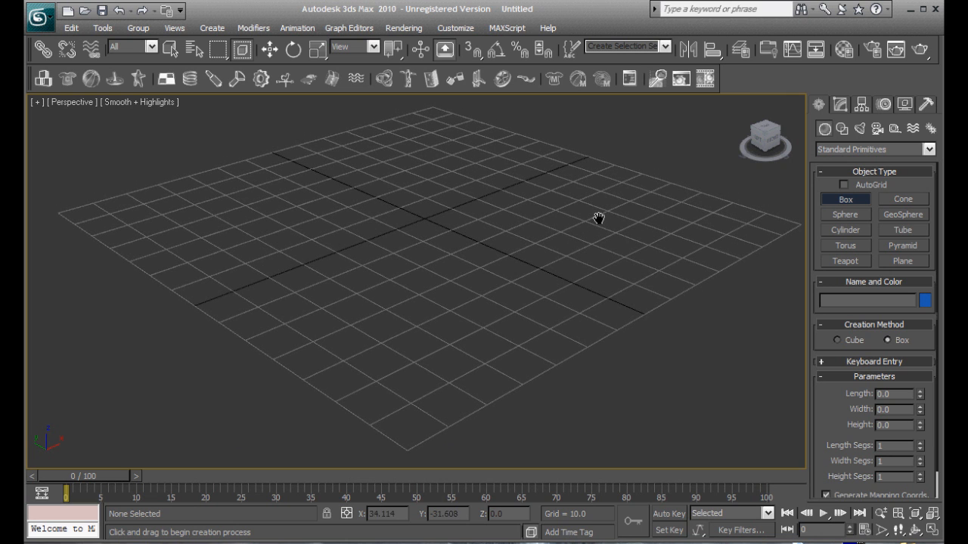
Create a flat box about 158 by 149 by 15 units on the grid and show its parameters
{"action": "left_click", "coordinate": [843, 199]}
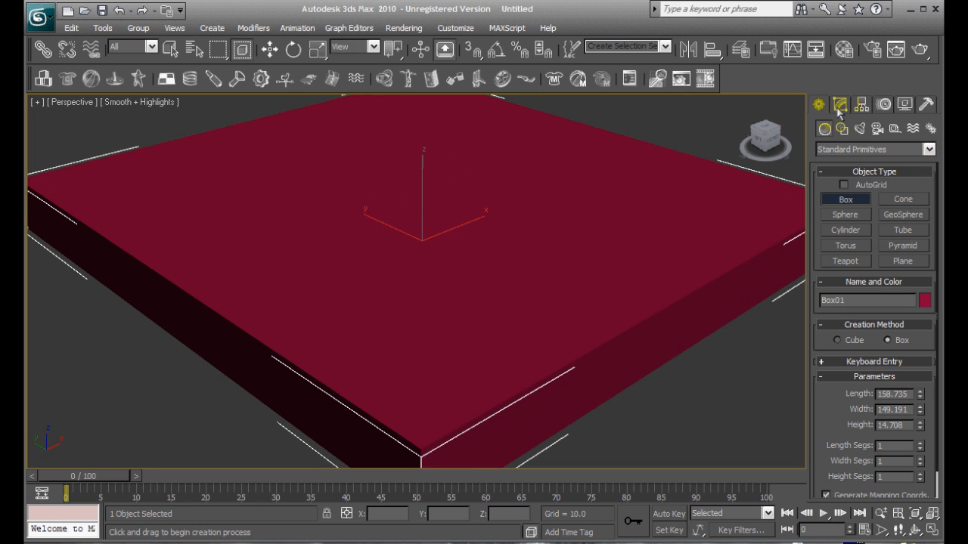
{"action": "left_click", "coordinate": [841, 104]}
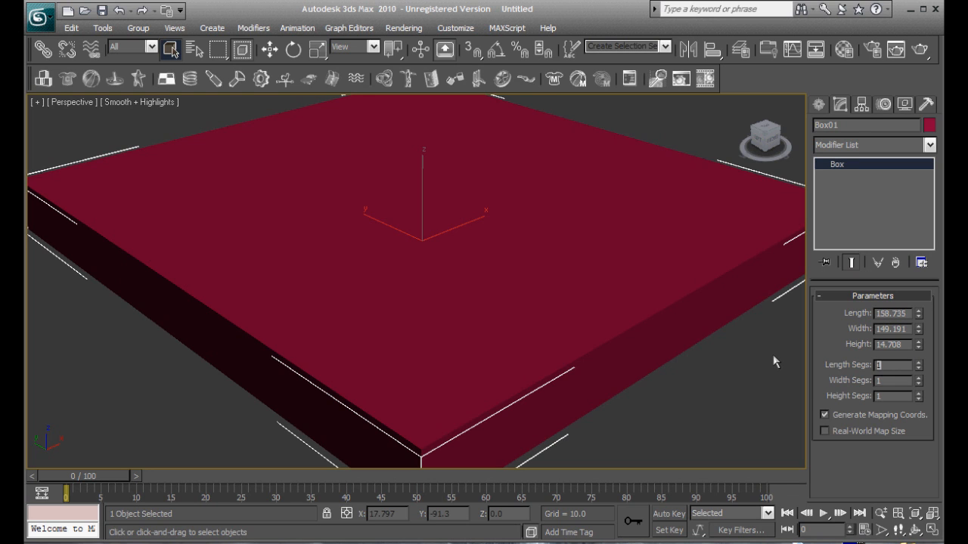
Subdivide the box into 200 length and 200 width segments with raised height segments
{"action": "type", "text": "200"}
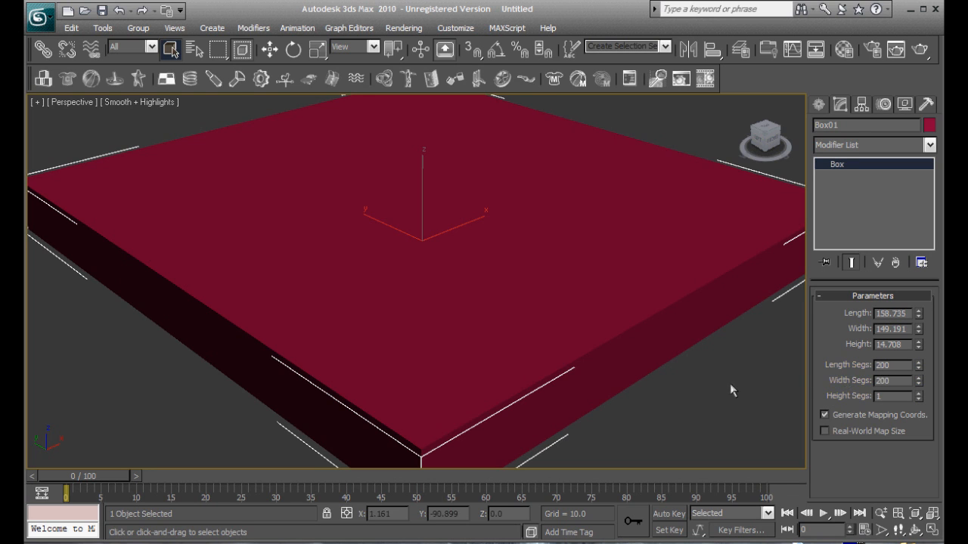
{"action": "left_click_drag", "start_coordinate": [732, 390], "coordinate": [656, 176]}
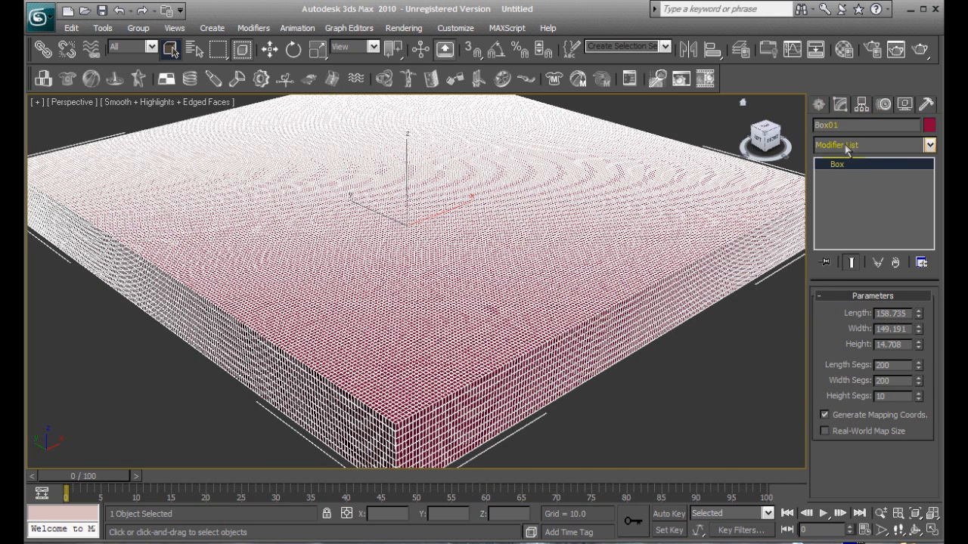
{"action": "mouse_move", "coordinate": [894, 150]}
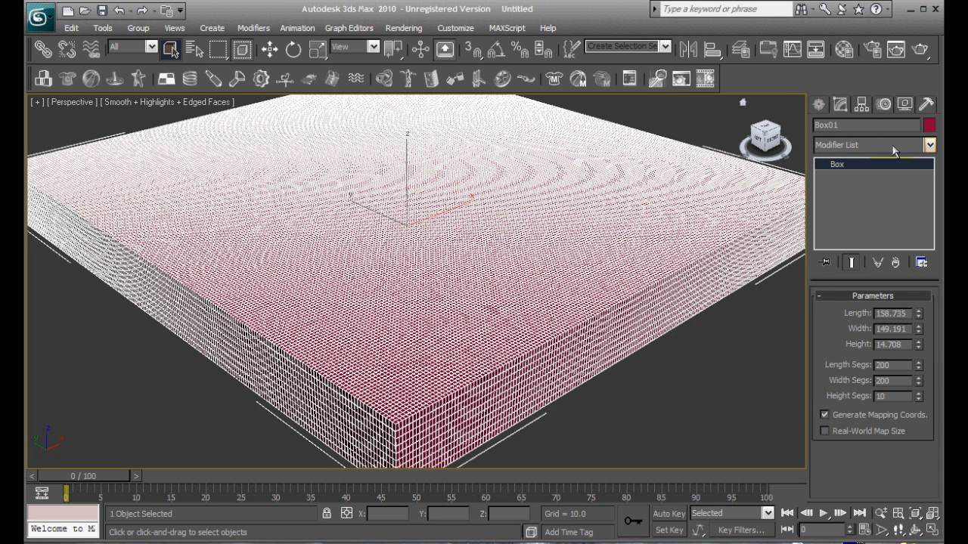
Add a Displace modifier from the modifier list onto the box's stack
{"action": "left_click", "coordinate": [929, 145]}
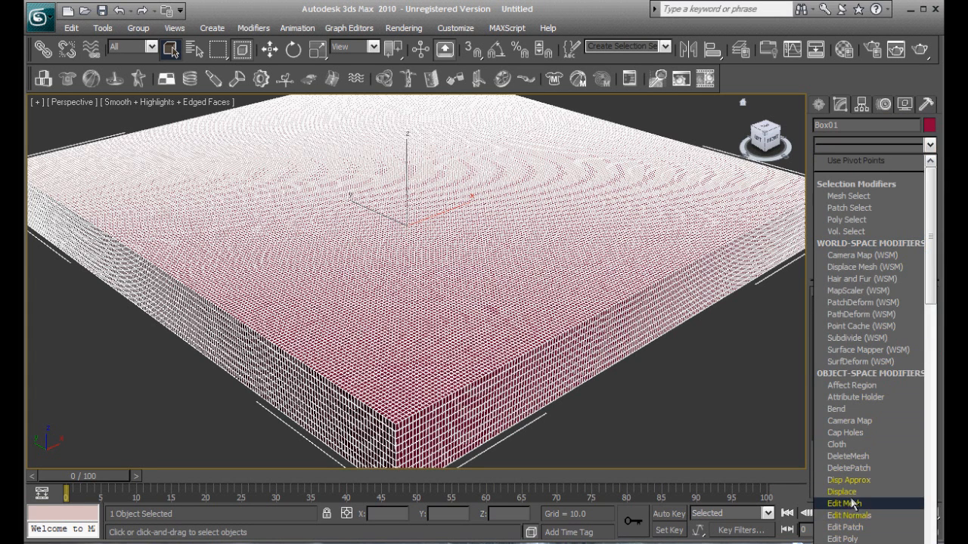
{"action": "left_click", "coordinate": [841, 491]}
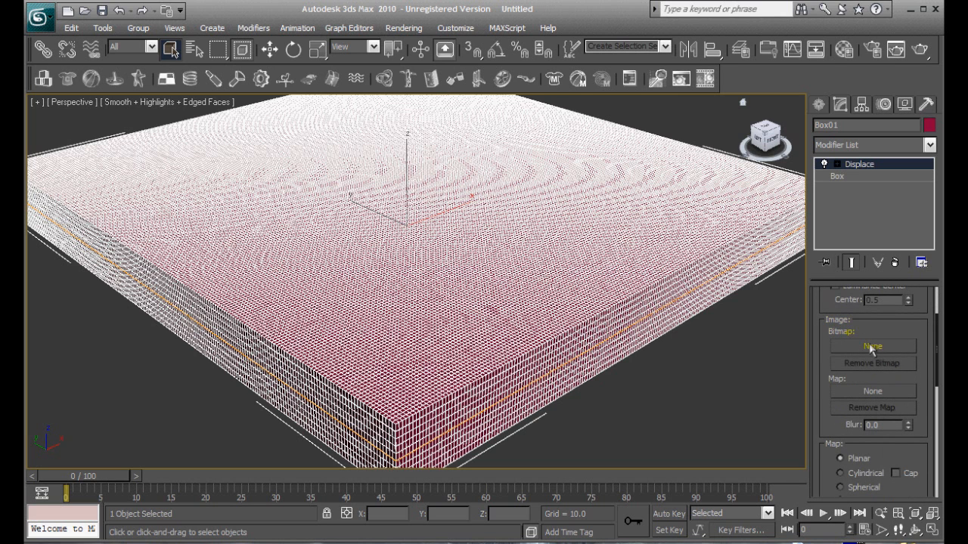
Load brick_wall.jpg from the 3dsMax folder as the Displace modifier's bitmap
{"action": "left_click", "coordinate": [871, 346]}
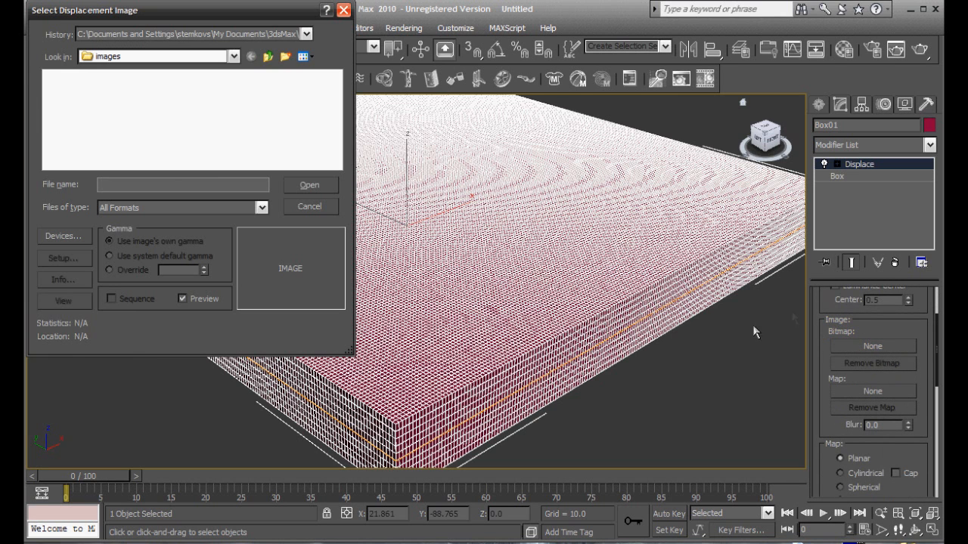
{"action": "mouse_move", "coordinate": [269, 56]}
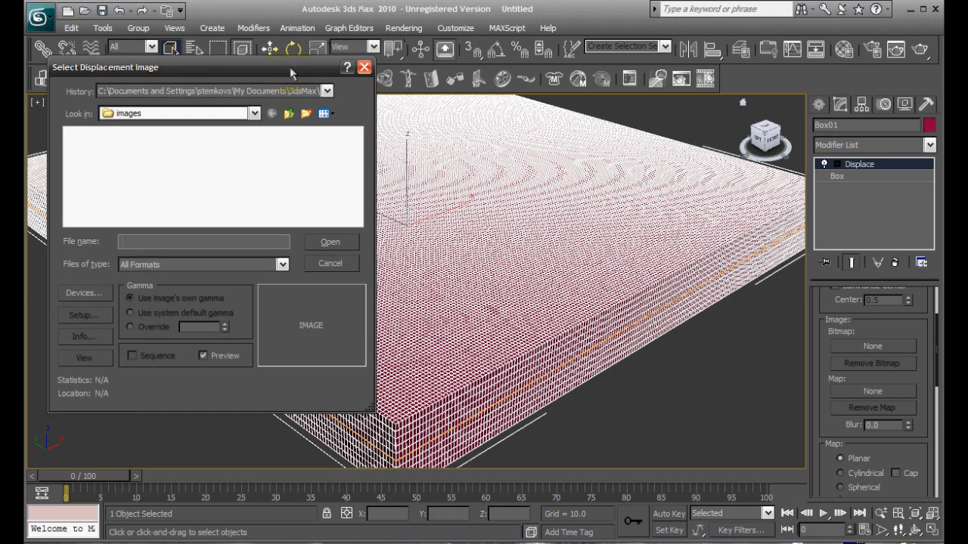
{"action": "left_click", "coordinate": [285, 94]}
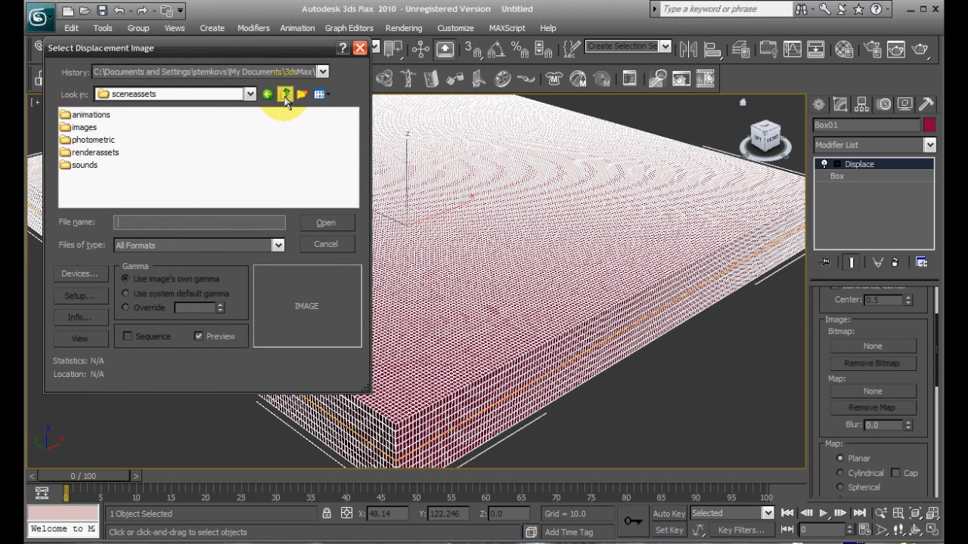
{"action": "left_click", "coordinate": [284, 94]}
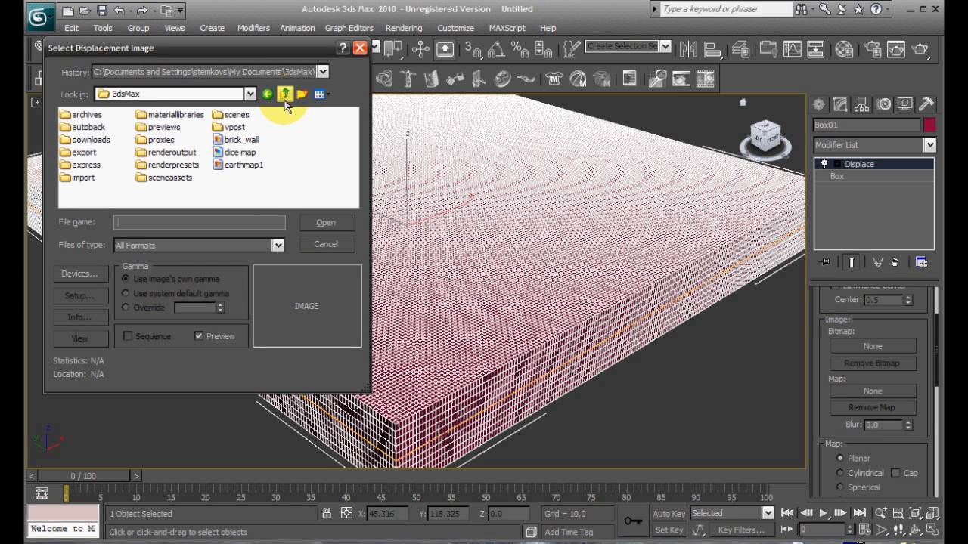
{"action": "mouse_move", "coordinate": [254, 145]}
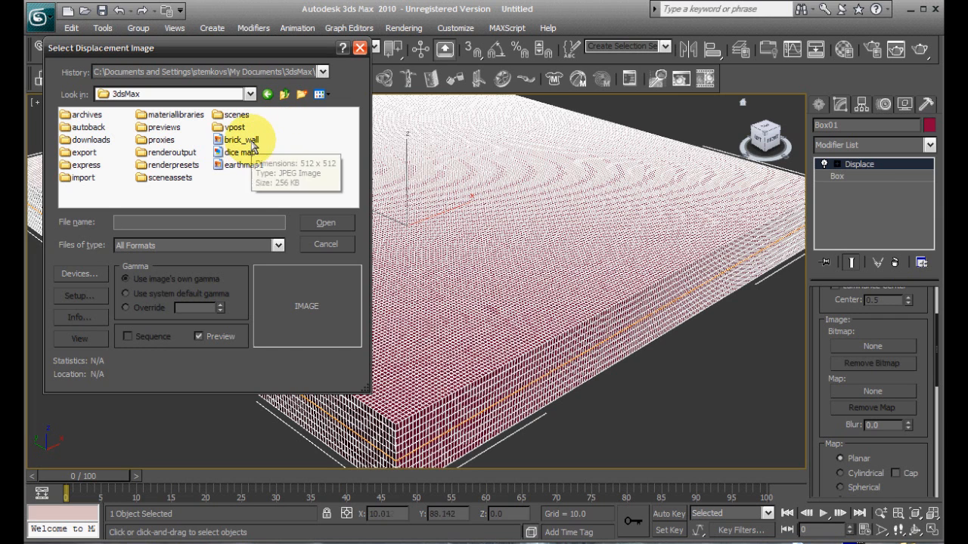
{"action": "left_click", "coordinate": [242, 139]}
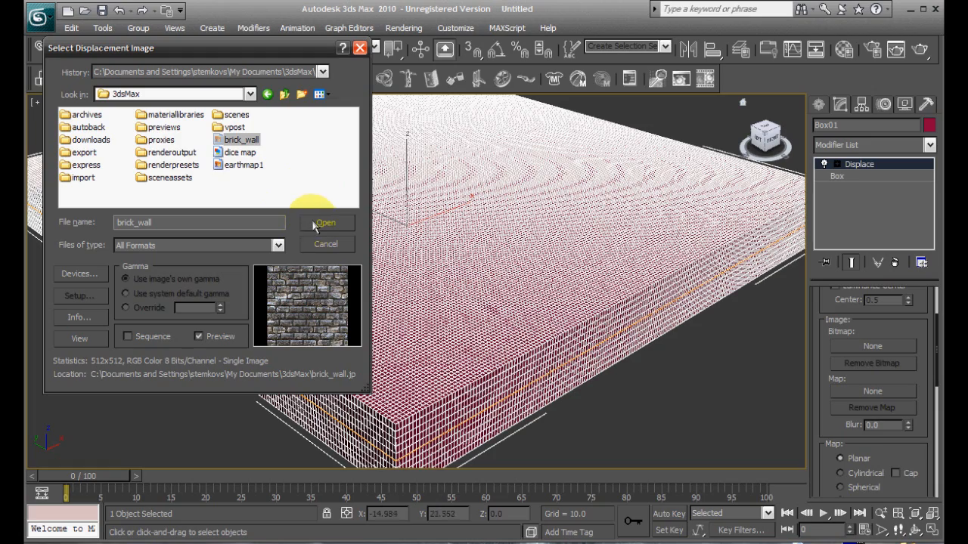
{"action": "left_click", "coordinate": [325, 223]}
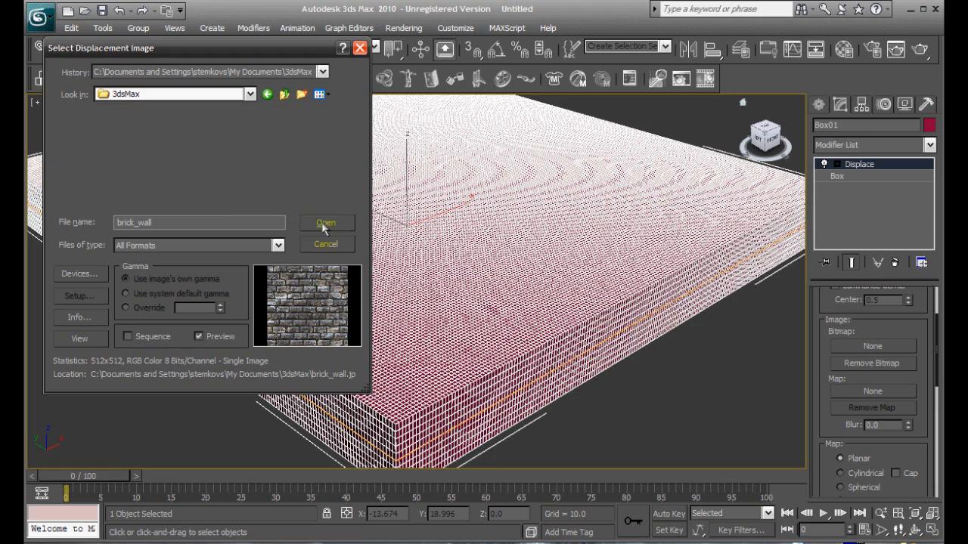
{"action": "left_click", "coordinate": [325, 222]}
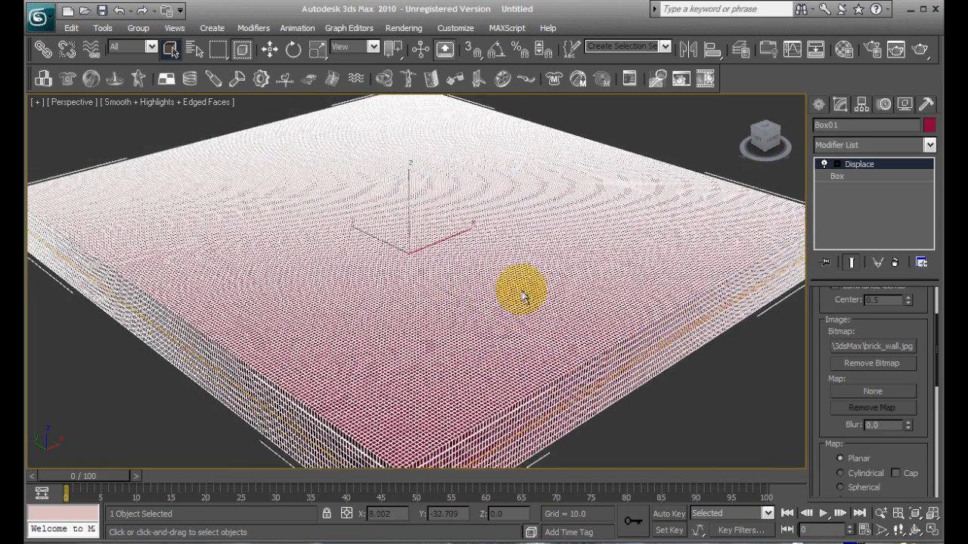
Raise the Displace Strength into a rough brick relief and add a small Decay
{"action": "left_click_drag", "start_coordinate": [522, 294], "coordinate": [496, 310]}
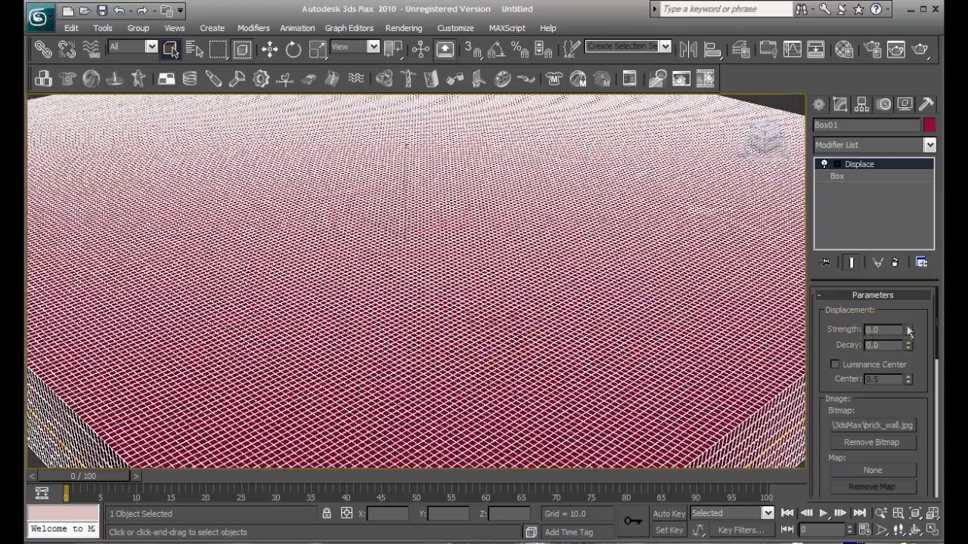
{"action": "left_click", "coordinate": [910, 327]}
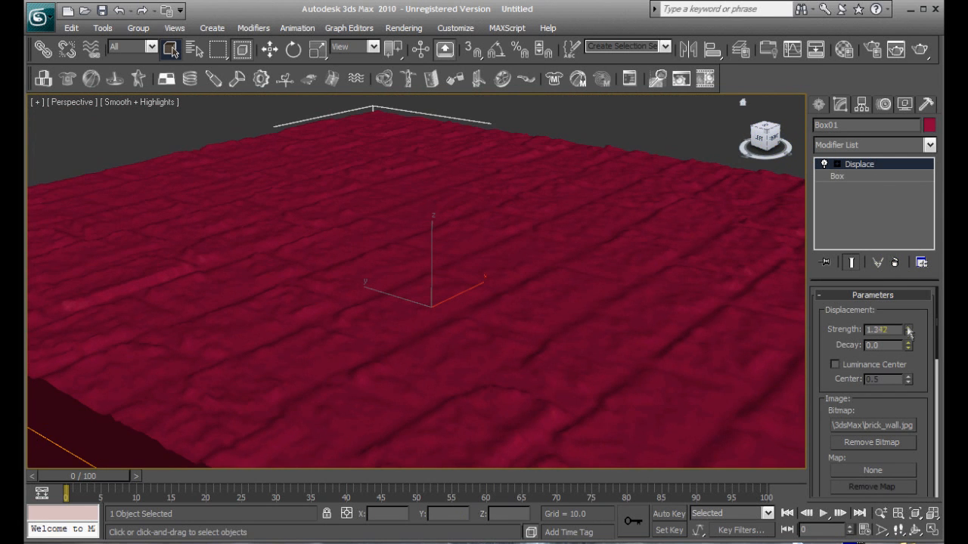
{"action": "left_click", "coordinate": [909, 326]}
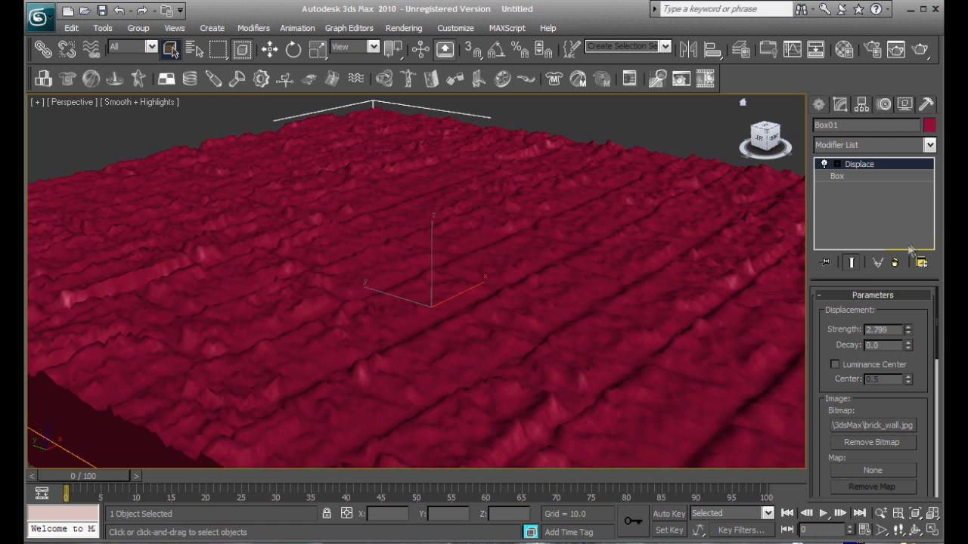
{"action": "left_click", "coordinate": [910, 341]}
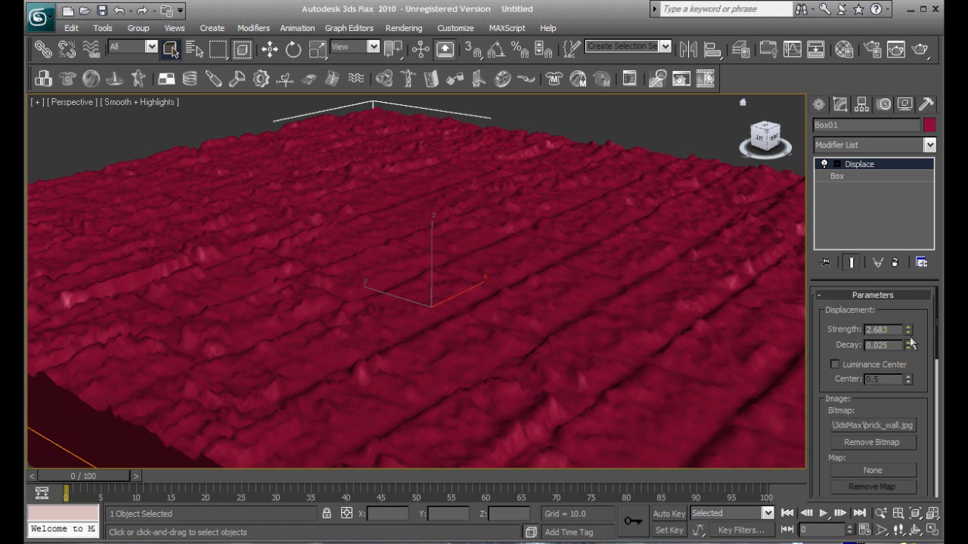
{"action": "left_click", "coordinate": [910, 341]}
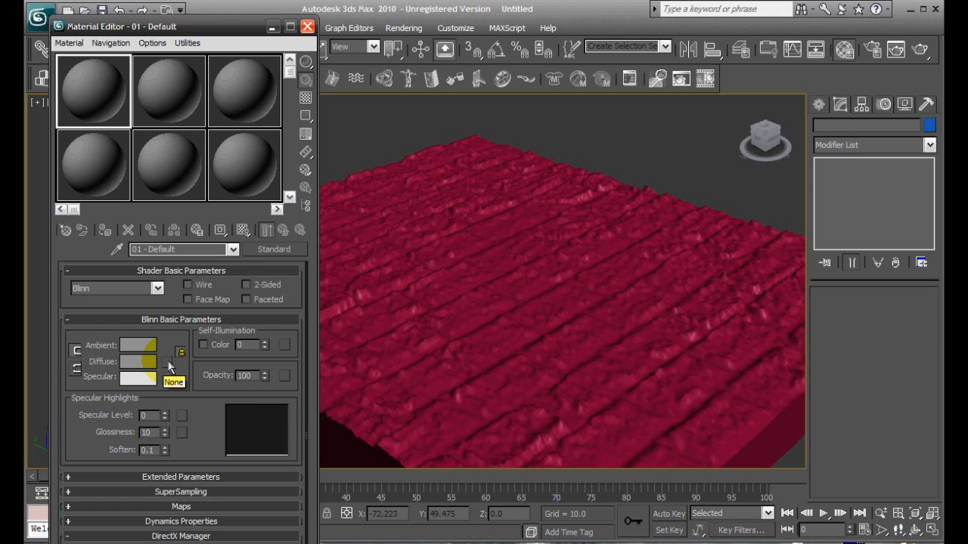
Load brick_wall from the 3dsMax folder as the first material's diffuse bitmap
{"action": "left_click", "coordinate": [160, 361]}
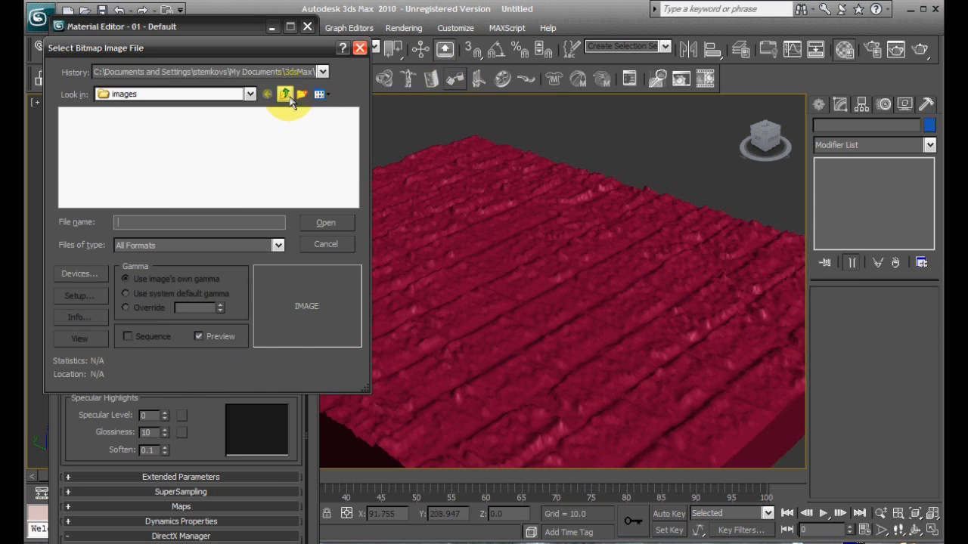
{"action": "left_click", "coordinate": [284, 94]}
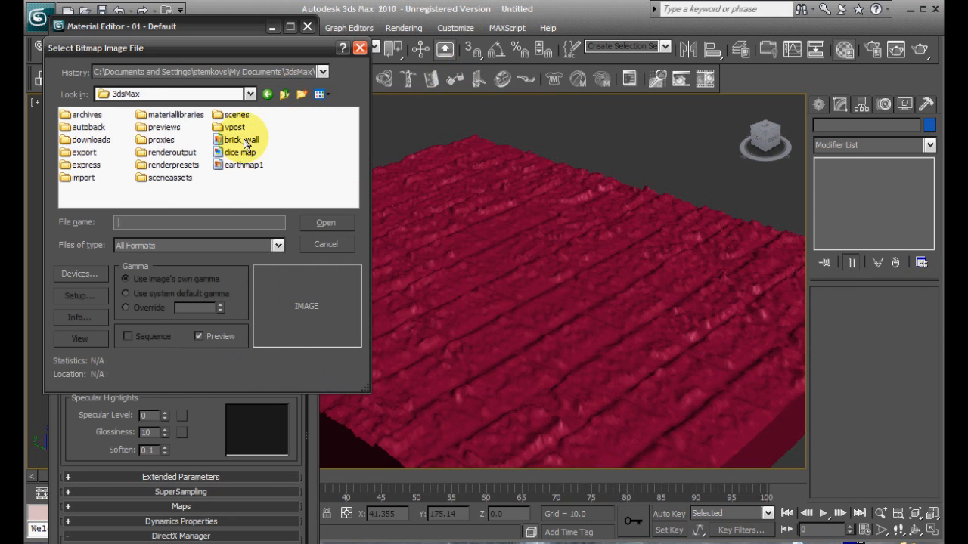
{"action": "double_click", "coordinate": [240, 139]}
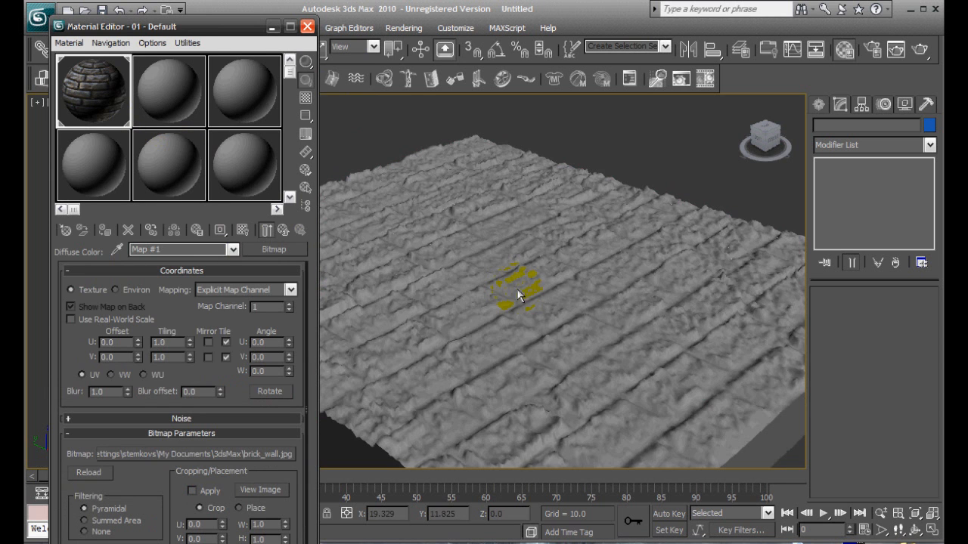
Assign the brick material to the box and show its map in the viewport
{"action": "left_click", "coordinate": [306, 135]}
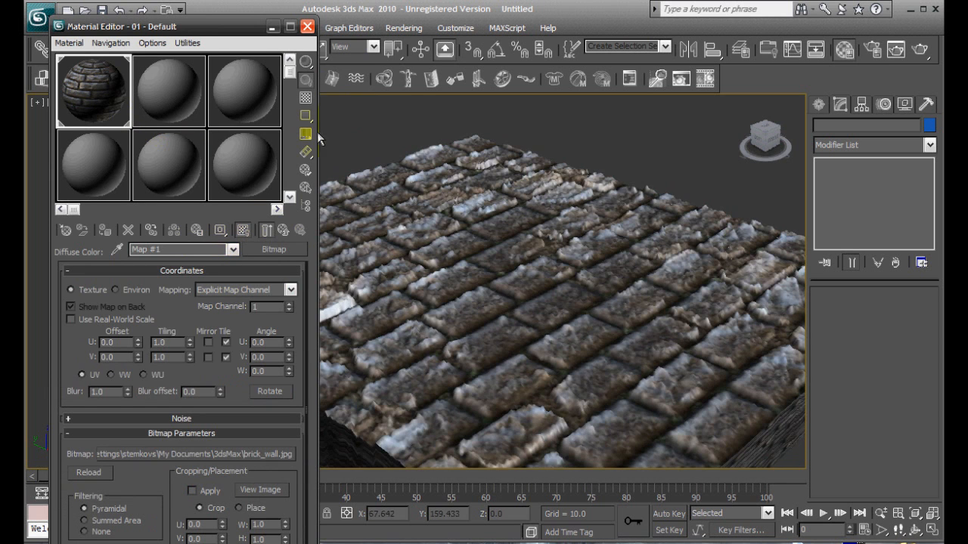
{"action": "left_click", "coordinate": [307, 26]}
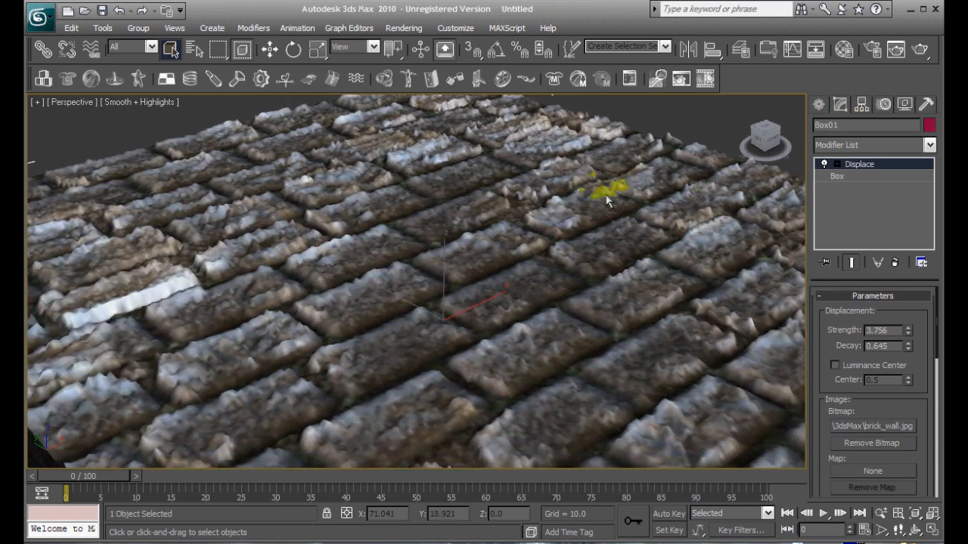
Delete the Displace modifier from the box's stack via its right-click menu
{"action": "right_click", "coordinate": [859, 164]}
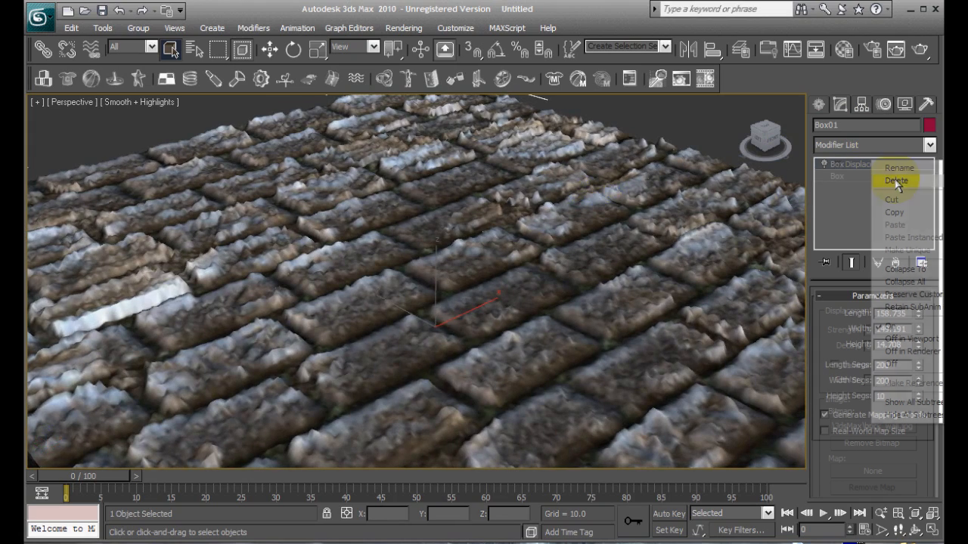
{"action": "left_click", "coordinate": [897, 182]}
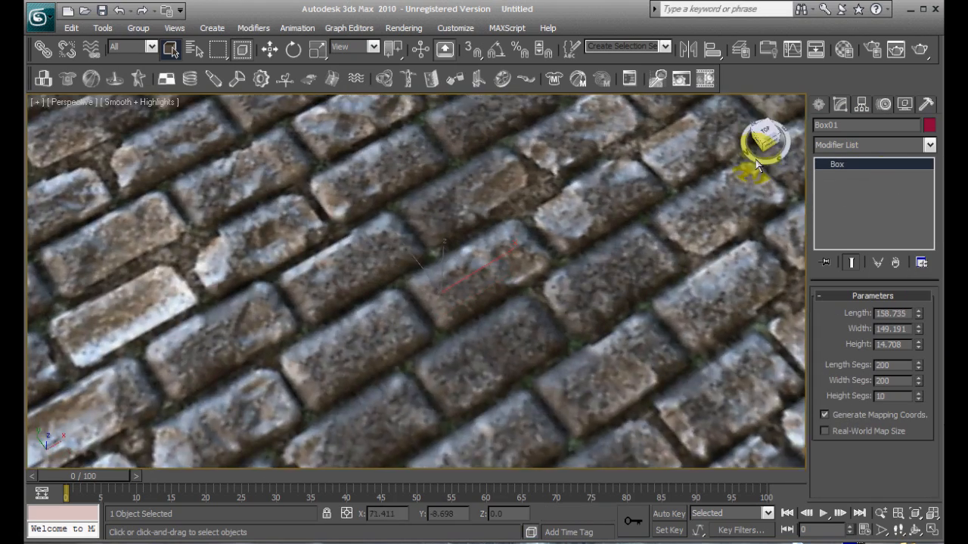